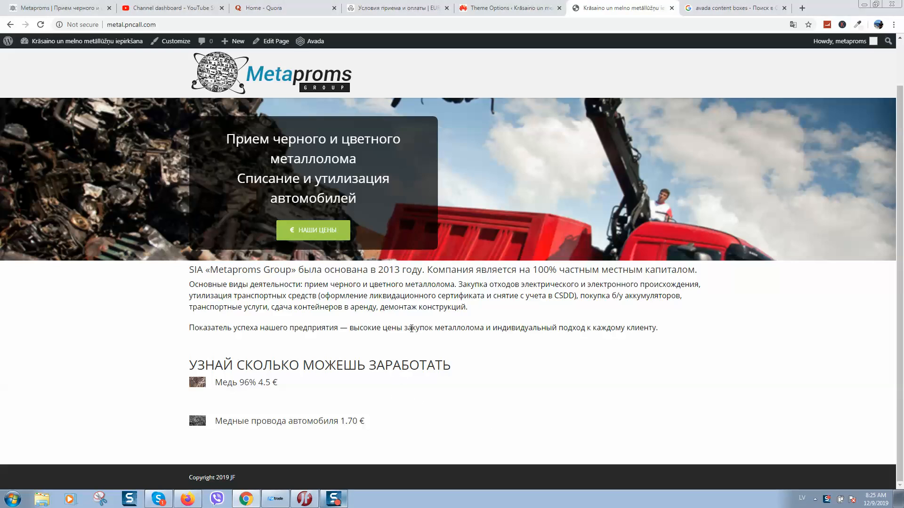
mouse_move(356, 322)
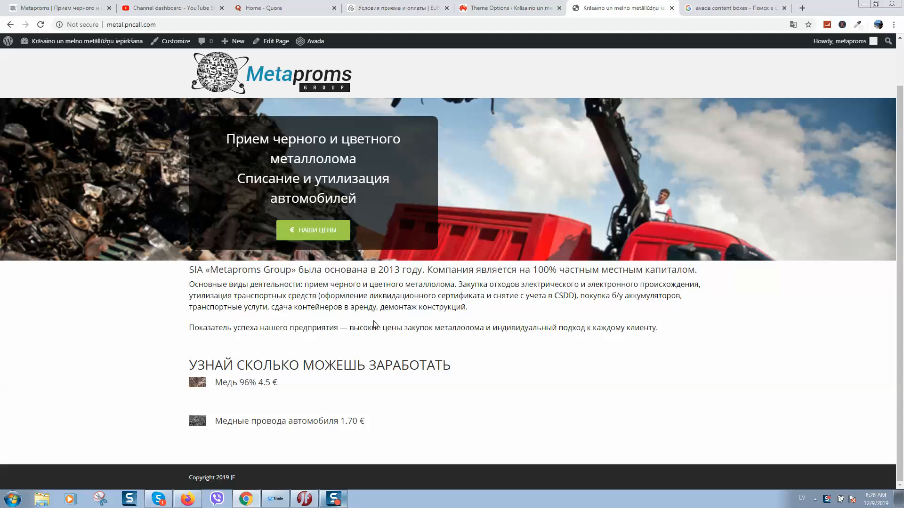
mouse_move(244, 382)
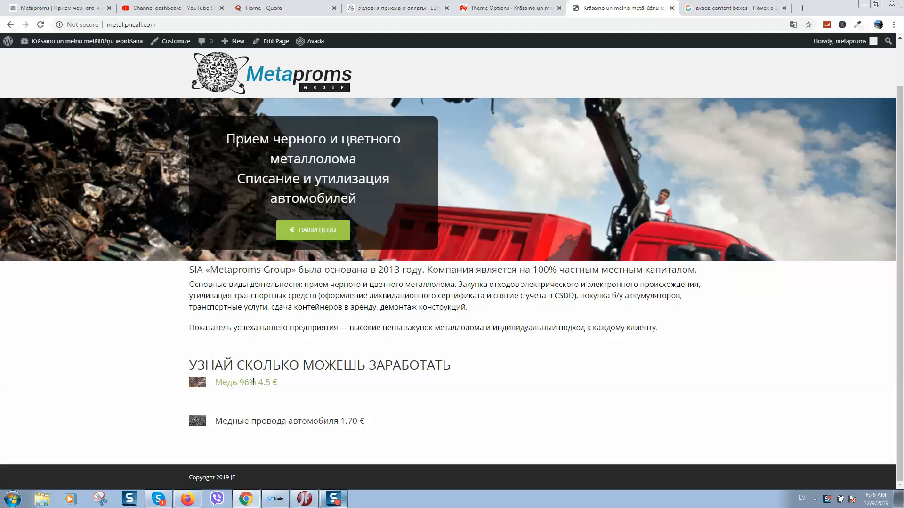
mouse_move(234, 400)
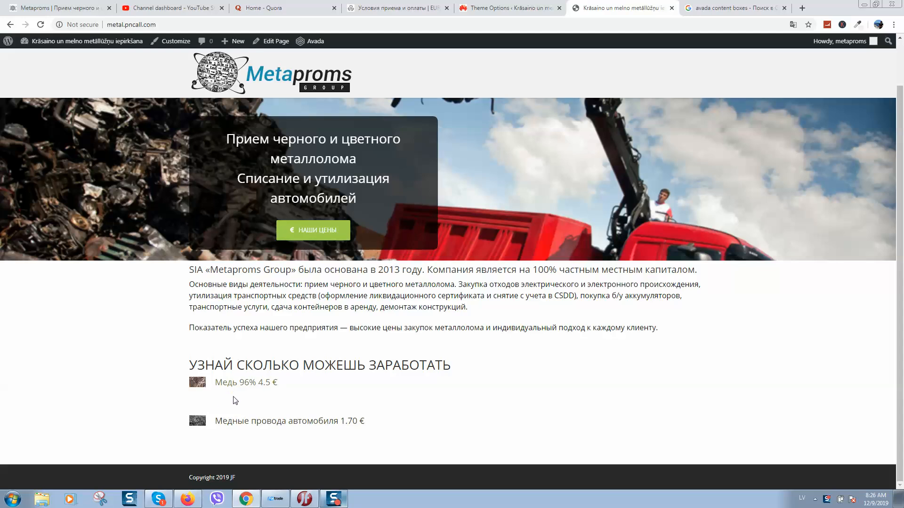
mouse_move(245, 405)
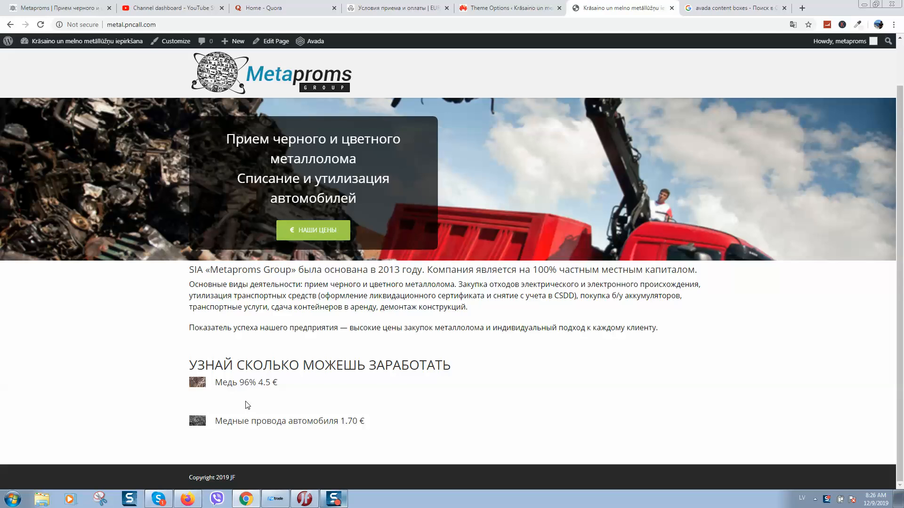
mouse_move(310, 406)
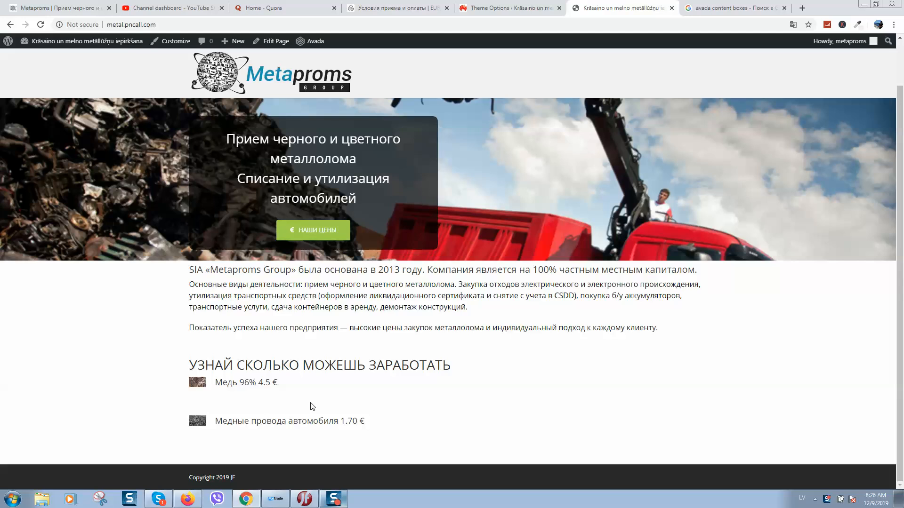
- Open the Avada Theme Options from the WordPress dashboard, landing on the Custom CSS section
click(87, 41)
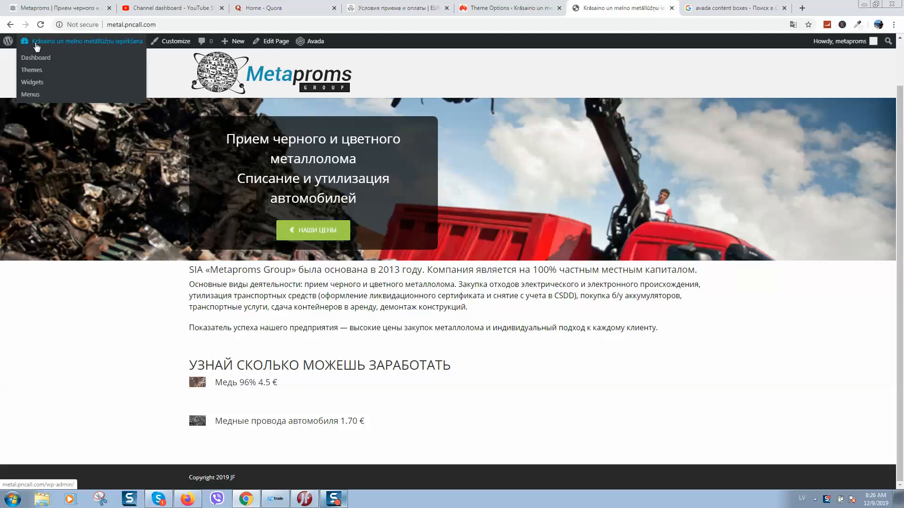
mouse_move(32, 70)
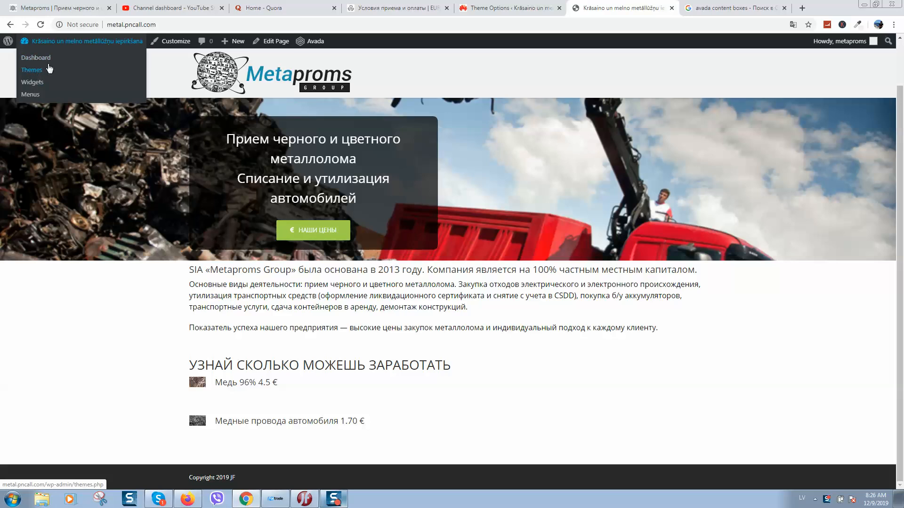
right_click(36, 57)
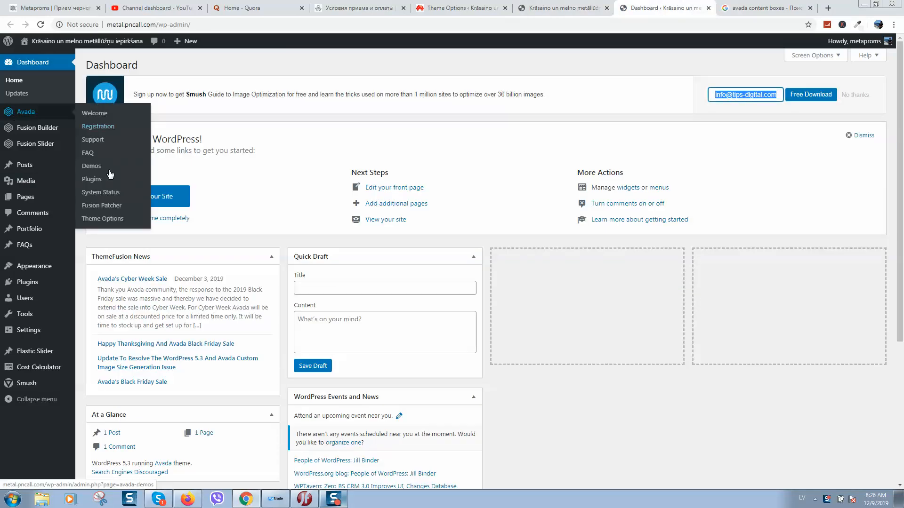
click(103, 218)
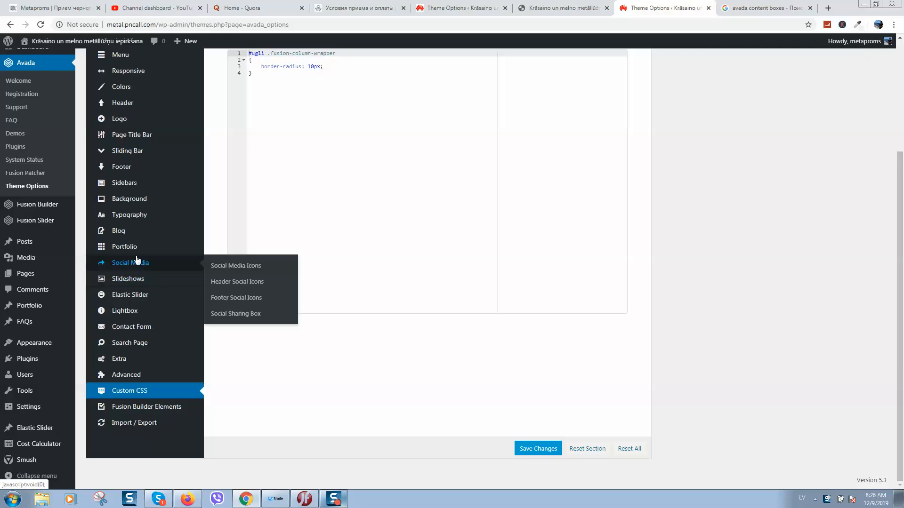
mouse_move(146, 406)
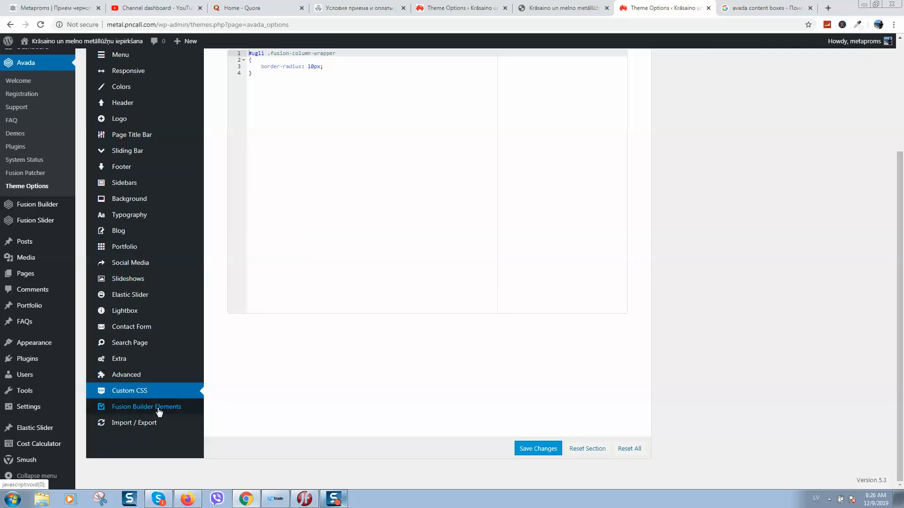
- Expand the Content Box Element under Fusion Builder Elements to see its 60px bottom margin
click(146, 406)
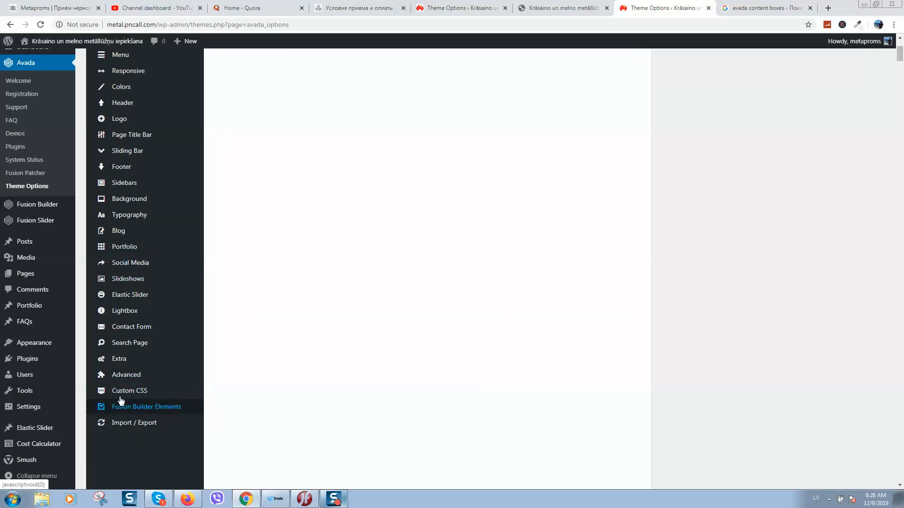
click(146, 406)
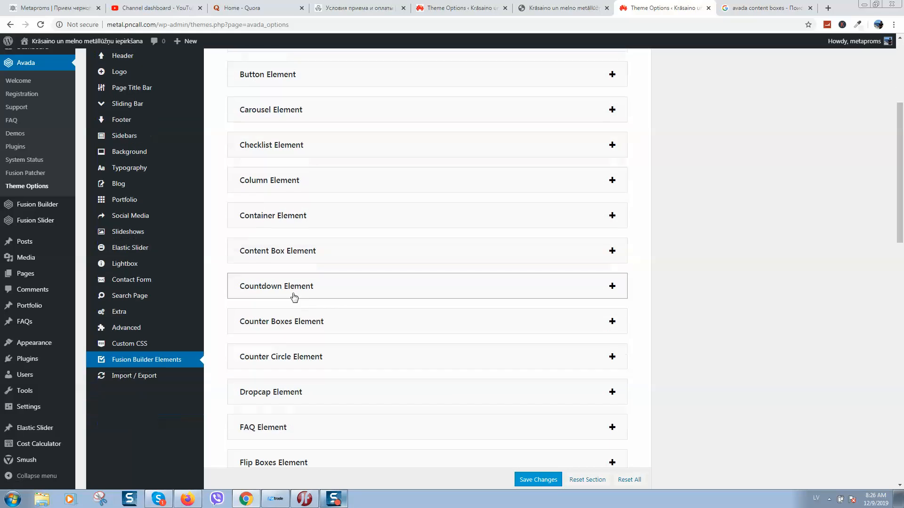
mouse_move(262, 250)
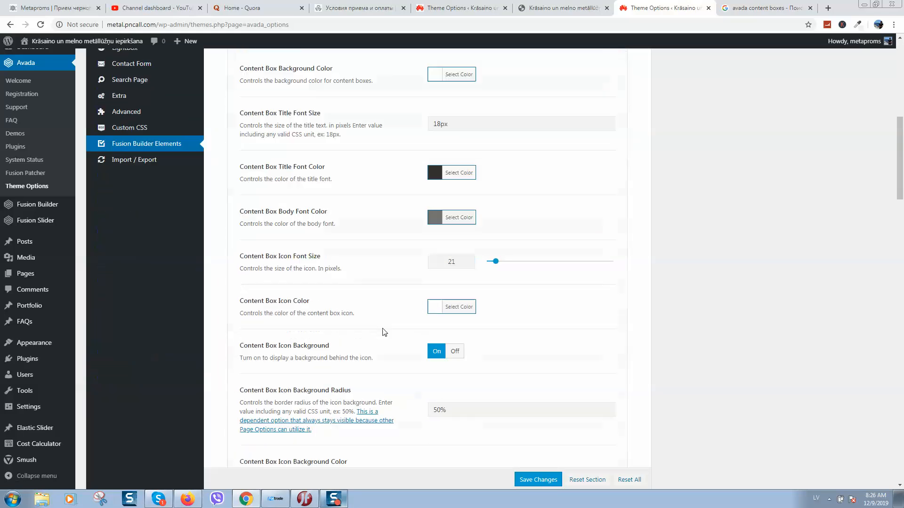
scroll(down, 3)
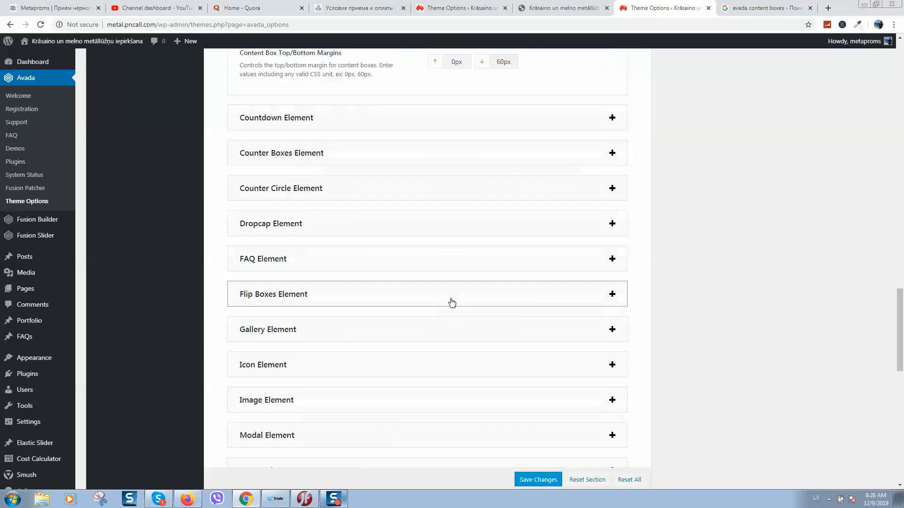
scroll(up, 3)
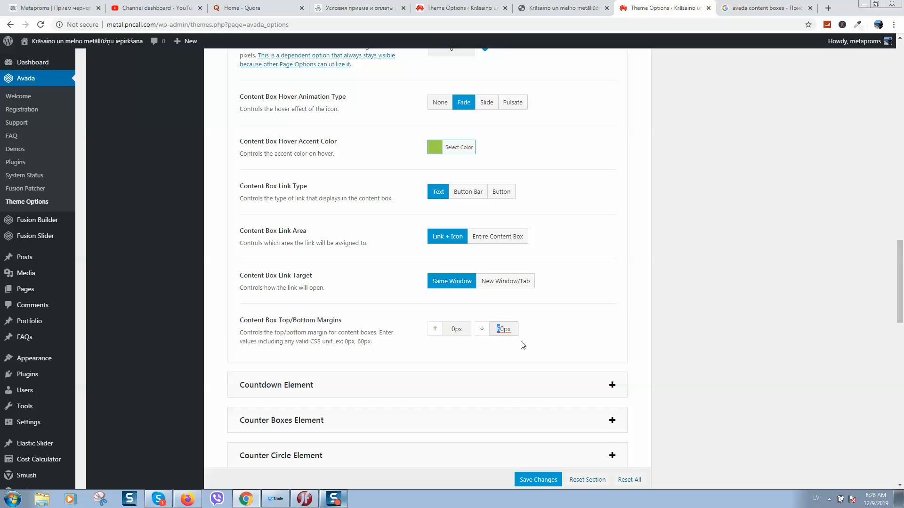
scroll(up, 3)
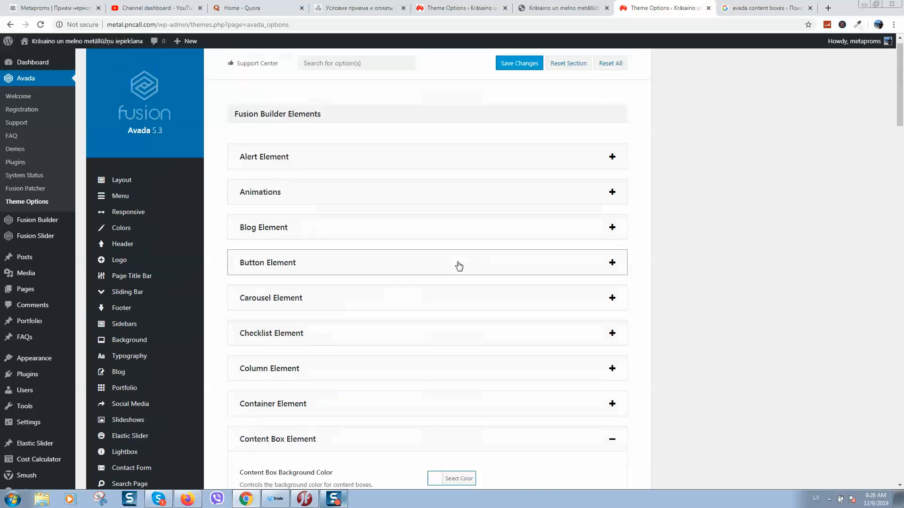
mouse_move(88, 41)
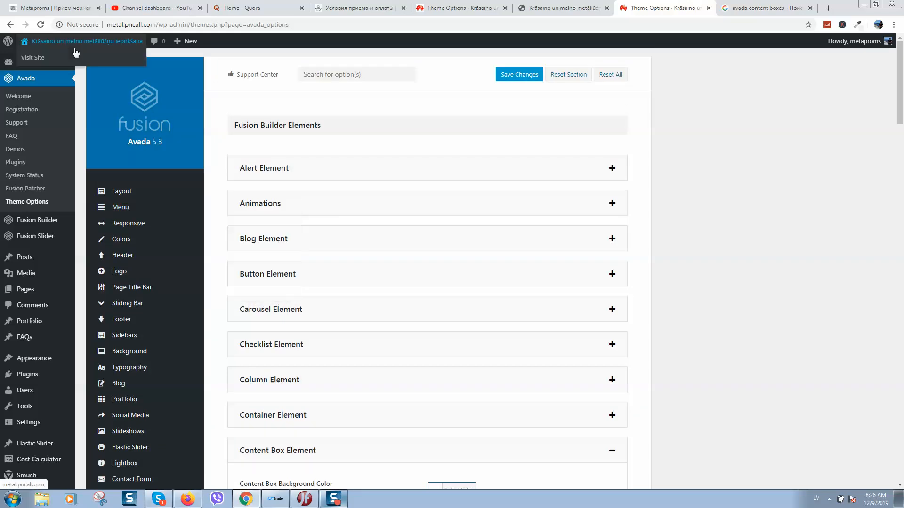
- Scroll the Metaproms homepage to check the gap between the two price lines
scroll(down, 3)
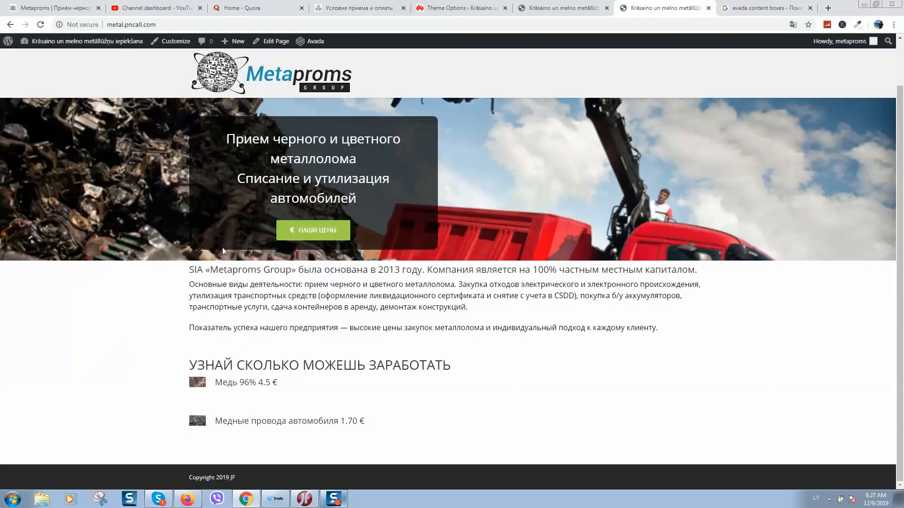
mouse_move(305, 398)
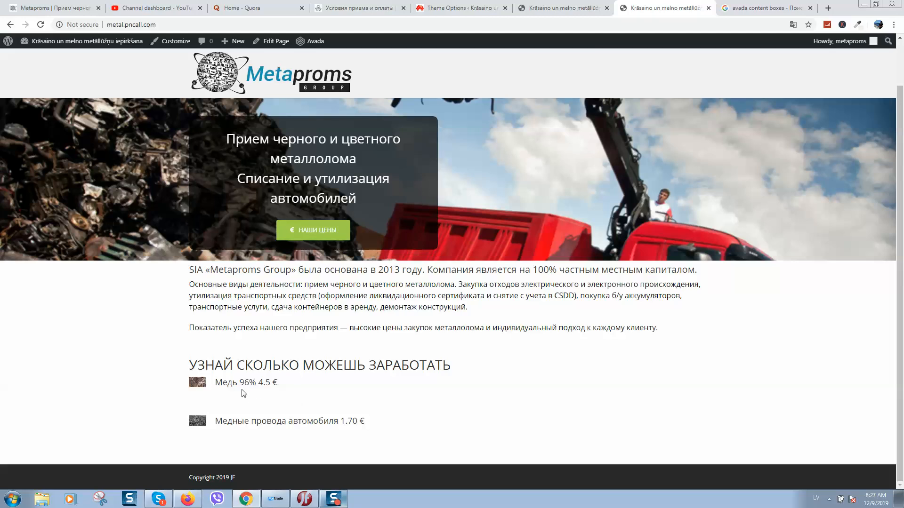
mouse_move(260, 413)
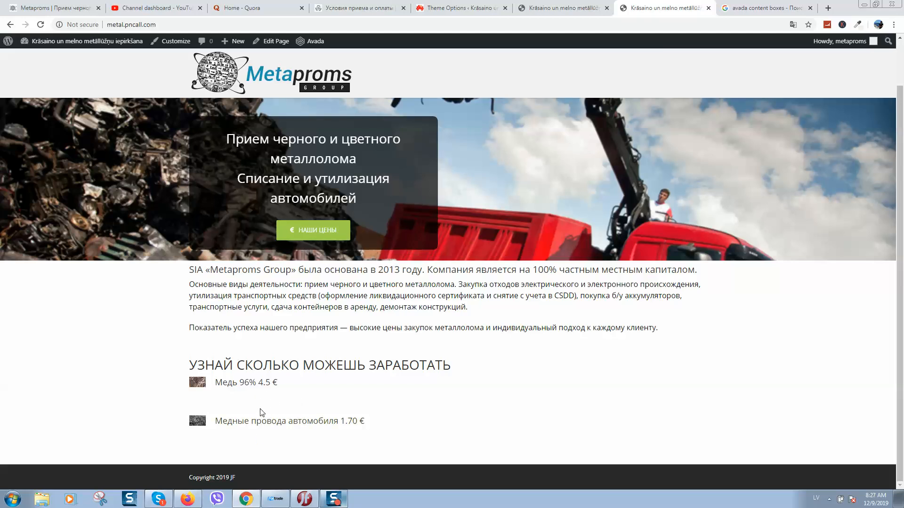
mouse_move(255, 414)
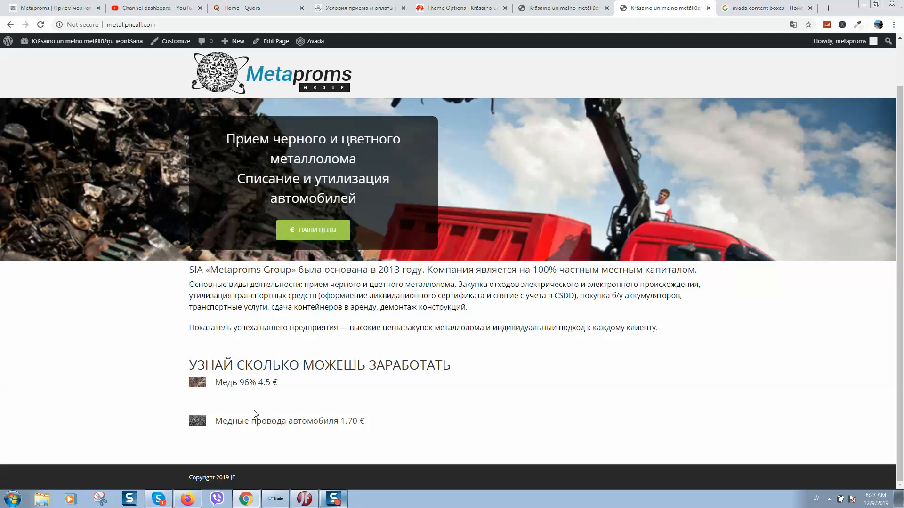
mouse_move(208, 454)
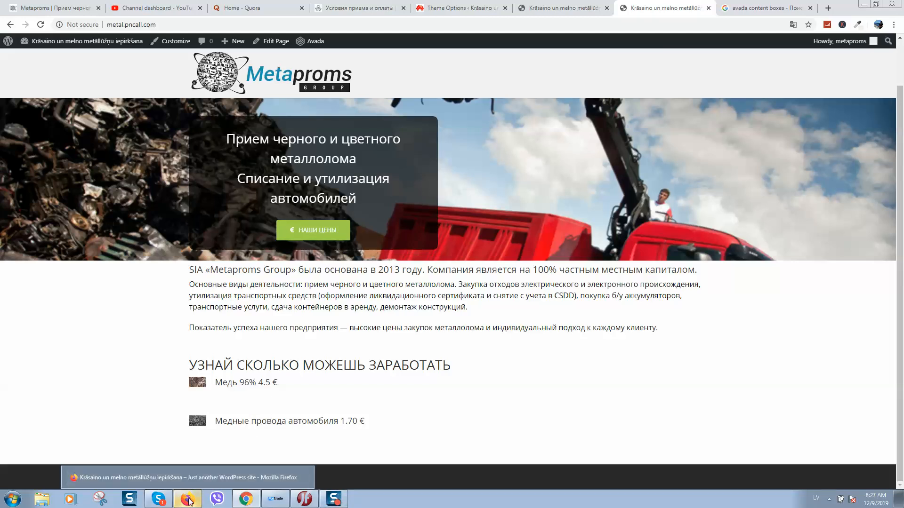
- Load the Metaproms homepage in Firefox and right-click near the price list for inspection options
click(187, 498)
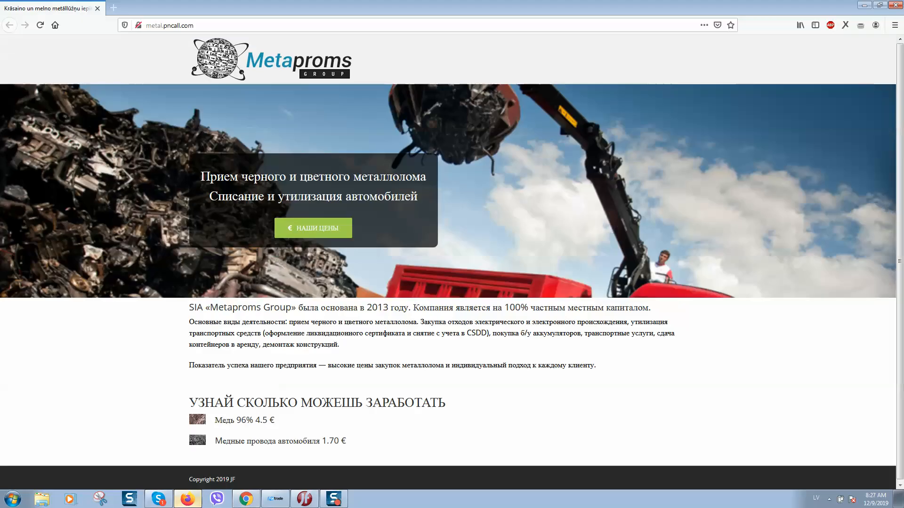
click(40, 25)
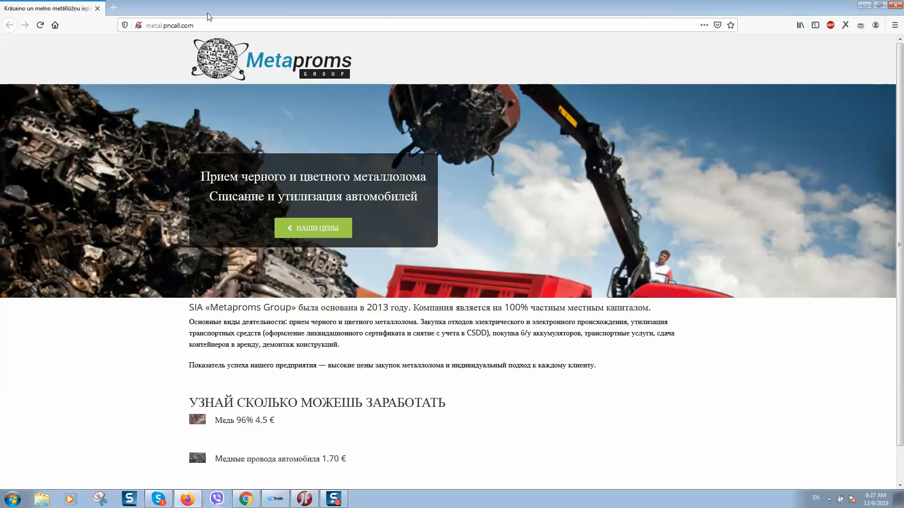
right_click(283, 369)
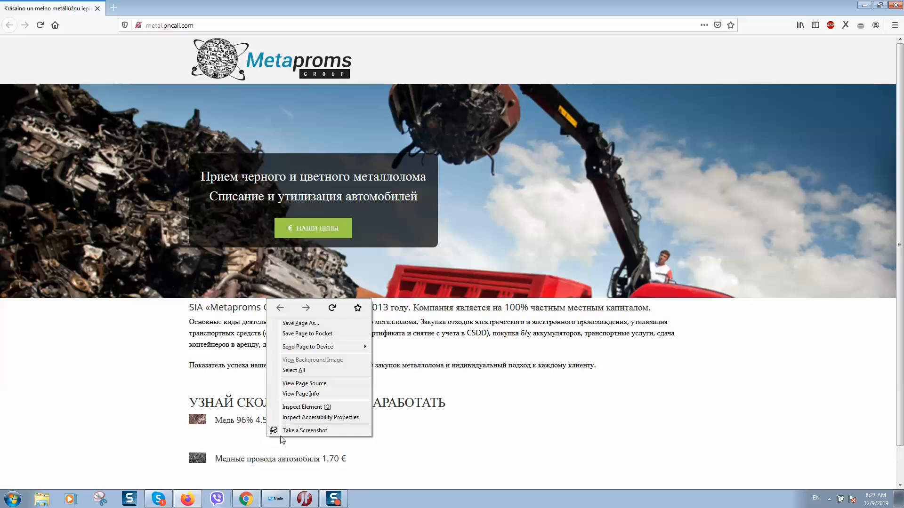
mouse_move(307, 407)
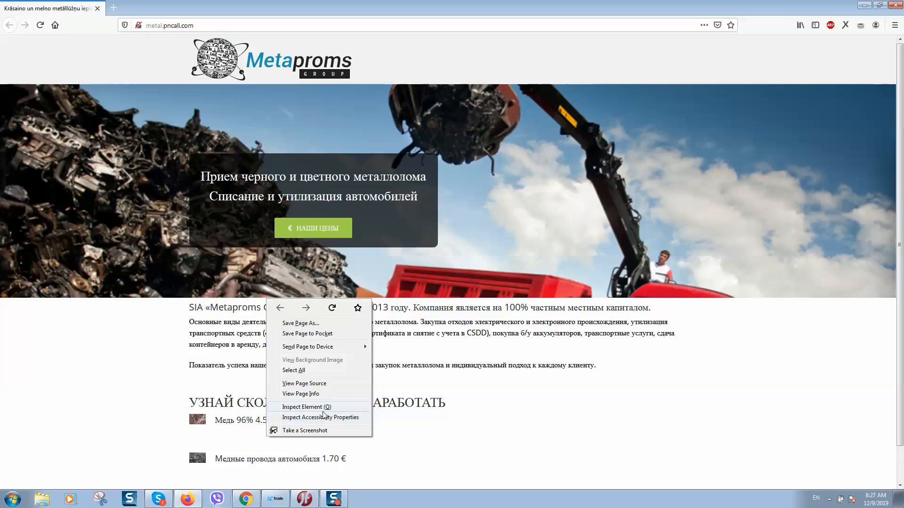
- Inspect the price-items content boxes block below the price heading in Firefox's Inspector
click(306, 406)
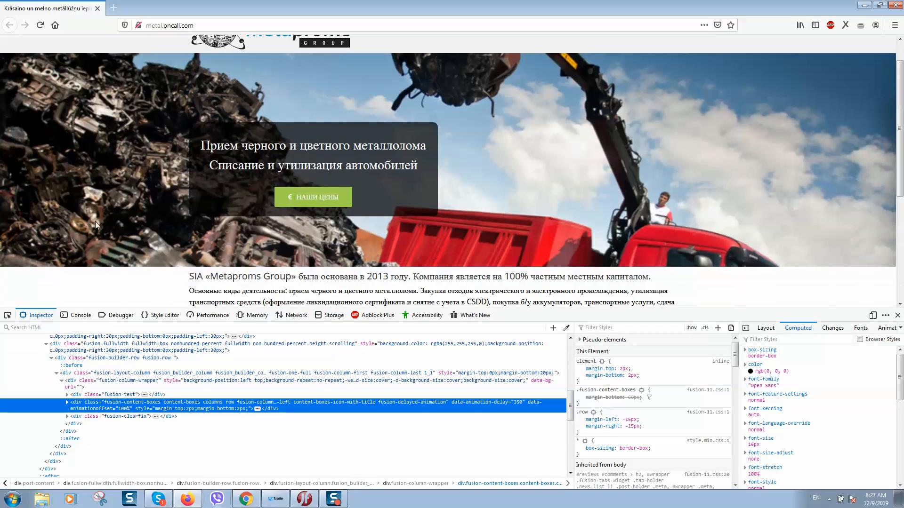
scroll(down, 3)
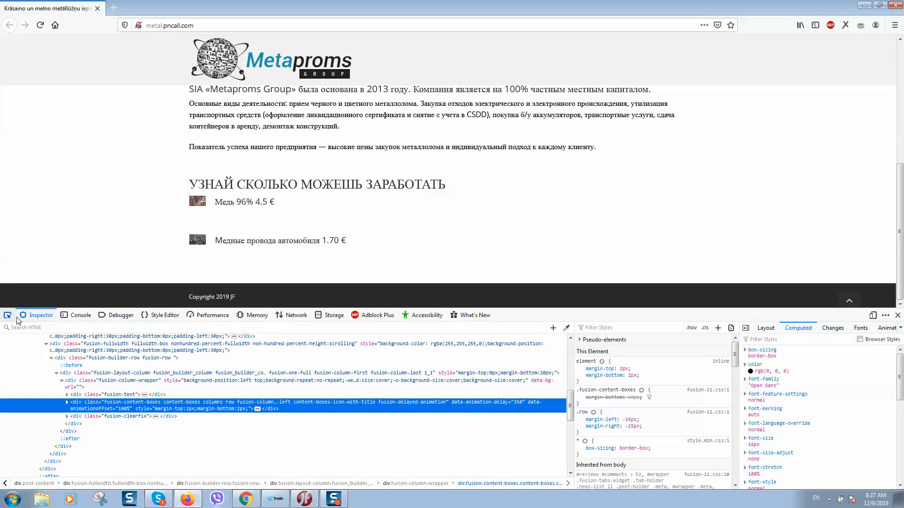
click(67, 369)
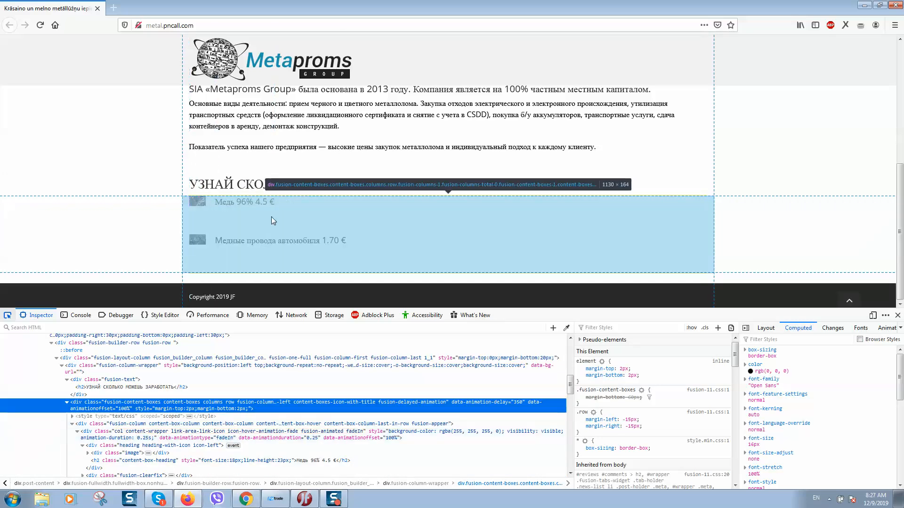
mouse_move(272, 219)
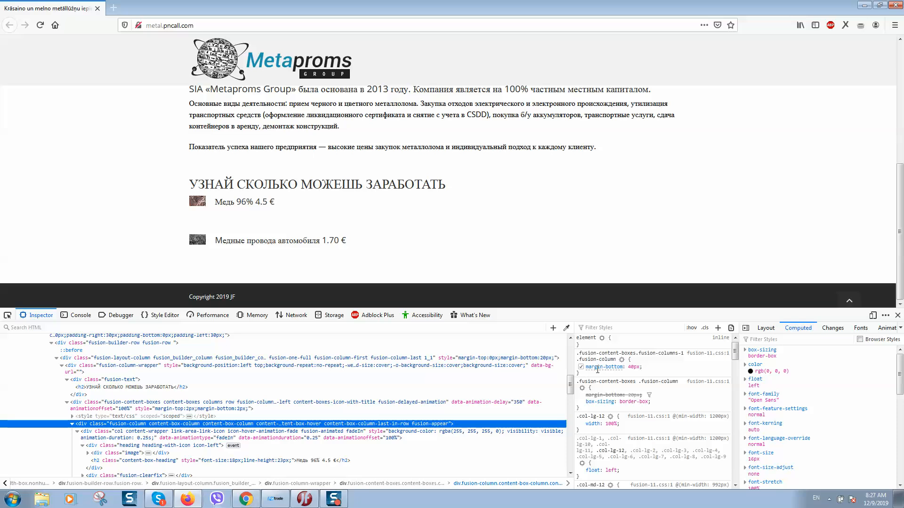
- Set margin-bottom of .fusion-content-boxes.fusion-columns-1 .fusion-column to 0px in the Rules pane
click(581, 367)
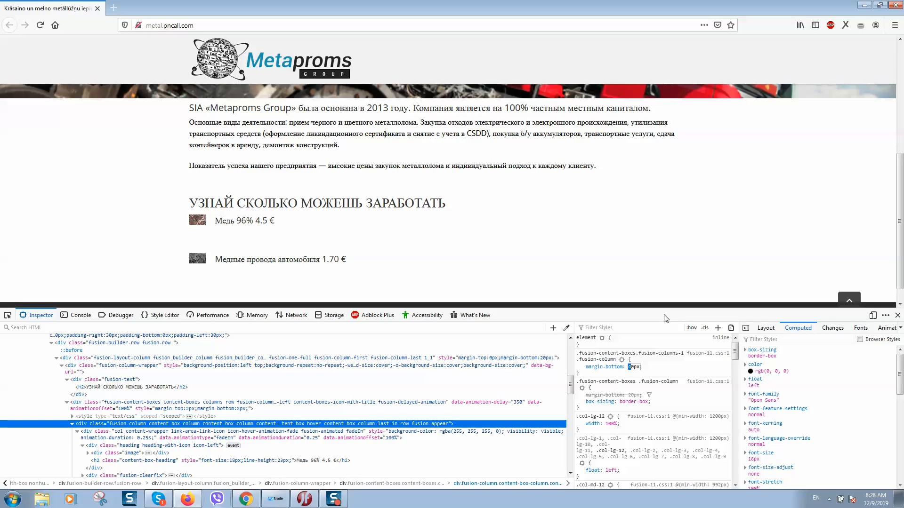
scroll(down, 3)
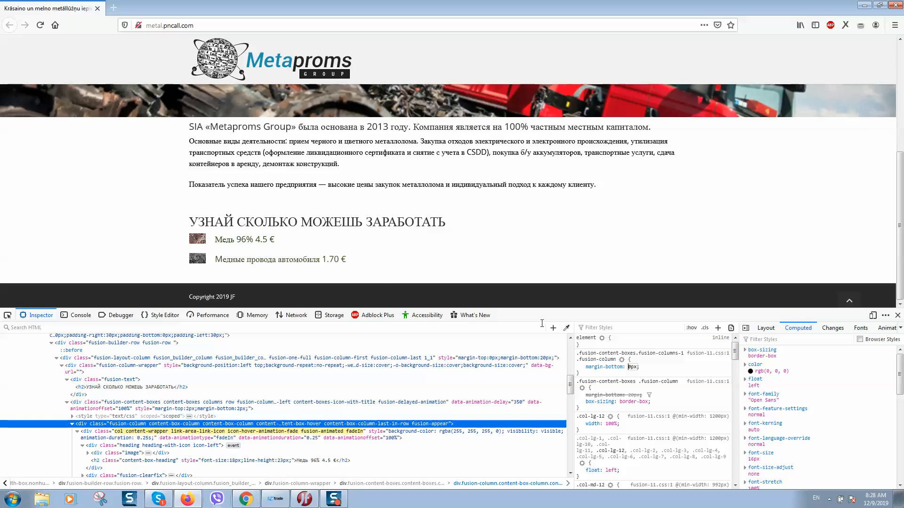
click(606, 366)
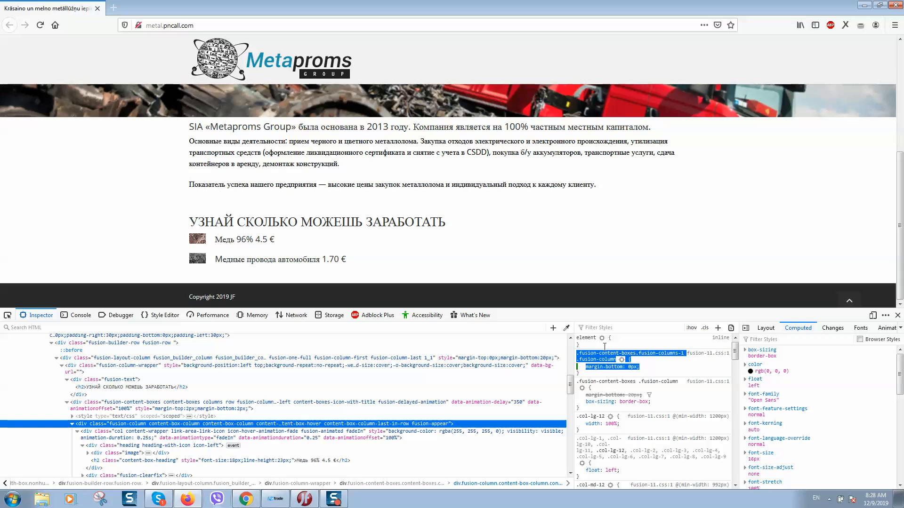
- Copy the column's 0px margin-bottom rule from the Rules pane
click(580, 367)
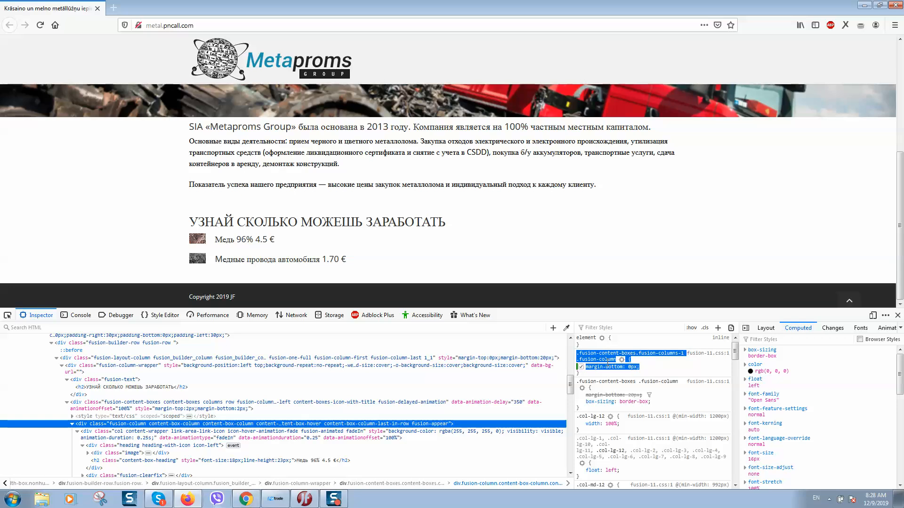
right_click(600, 367)
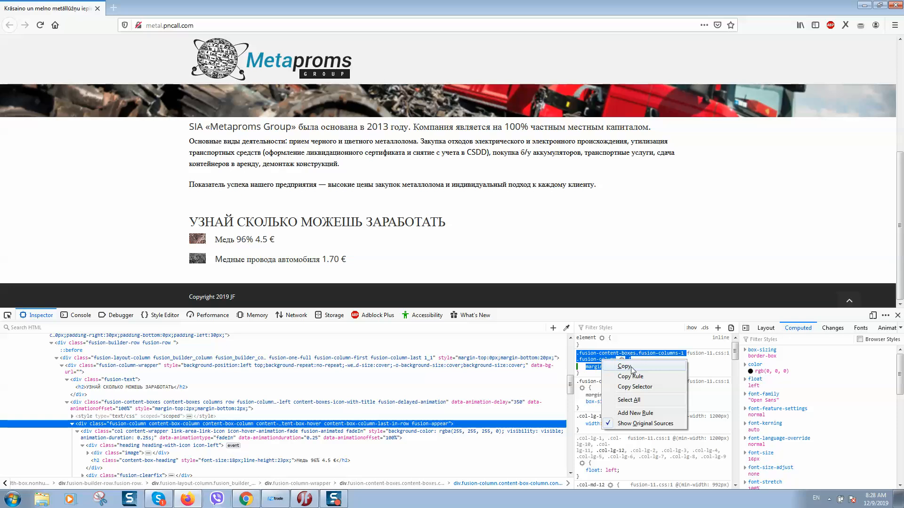
click(622, 366)
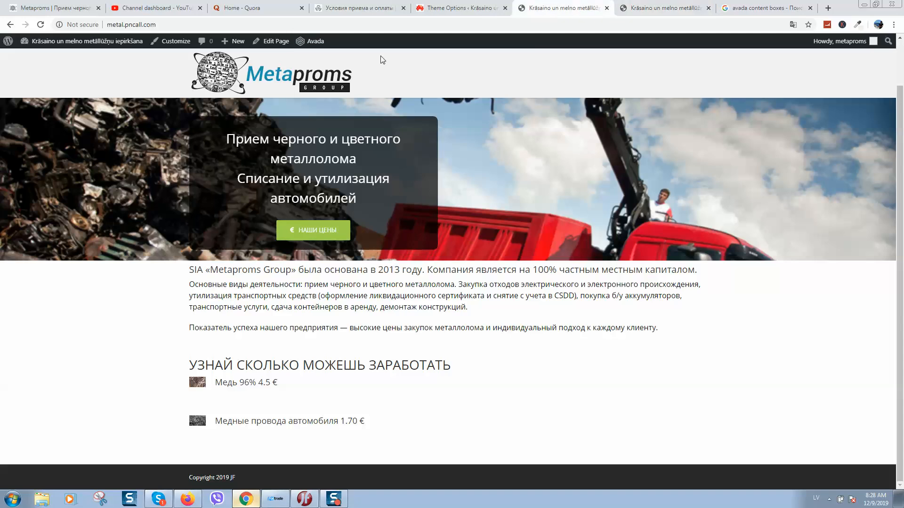
- Return to Avada Theme Options via Edit Page and open the Custom CSS section
click(276, 41)
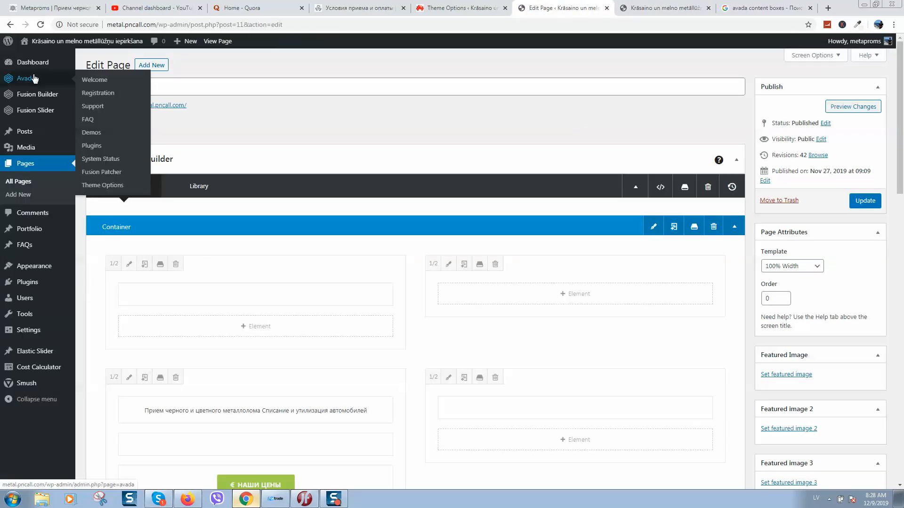
click(102, 185)
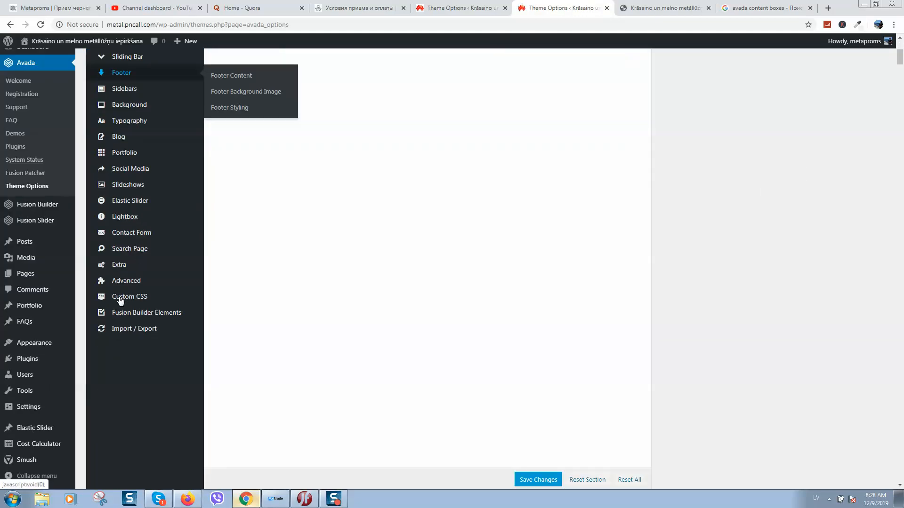
click(124, 152)
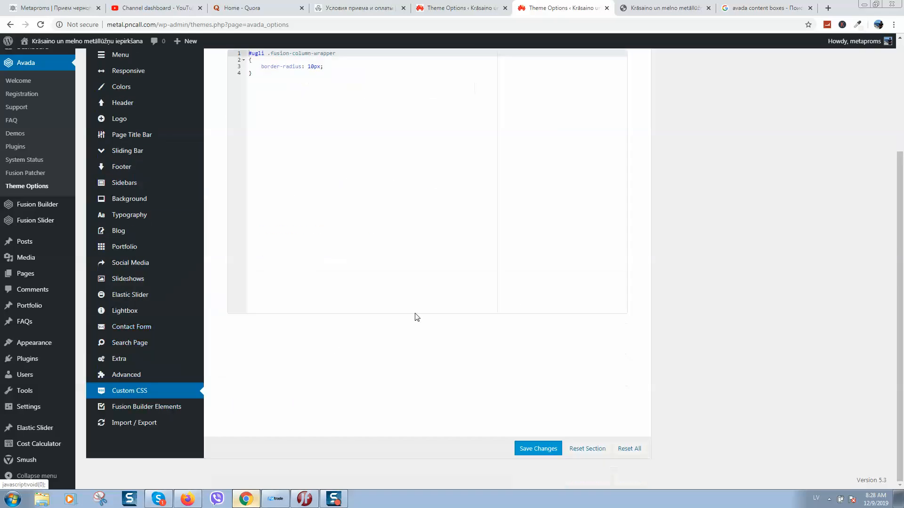
- Paste the margin-bottom: 0px content-box rule into Custom CSS and save the options
scroll(up, 3)
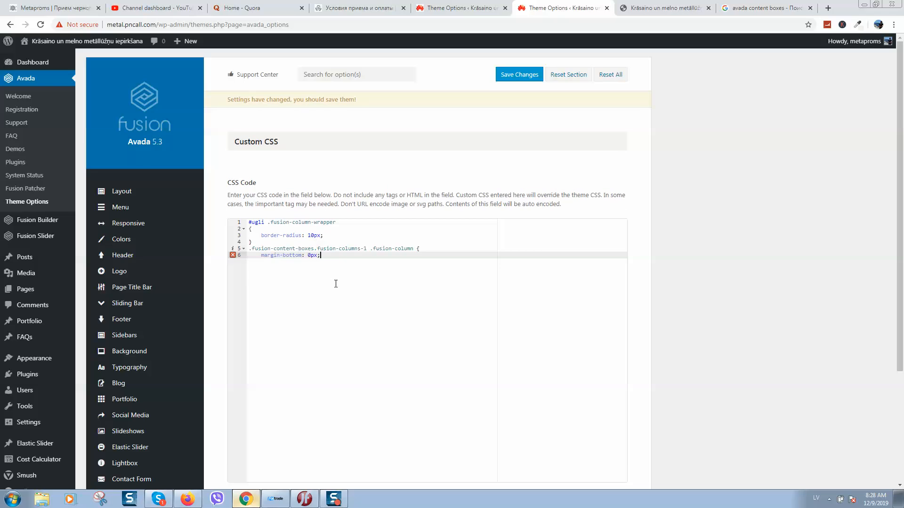
mouse_move(601, 234)
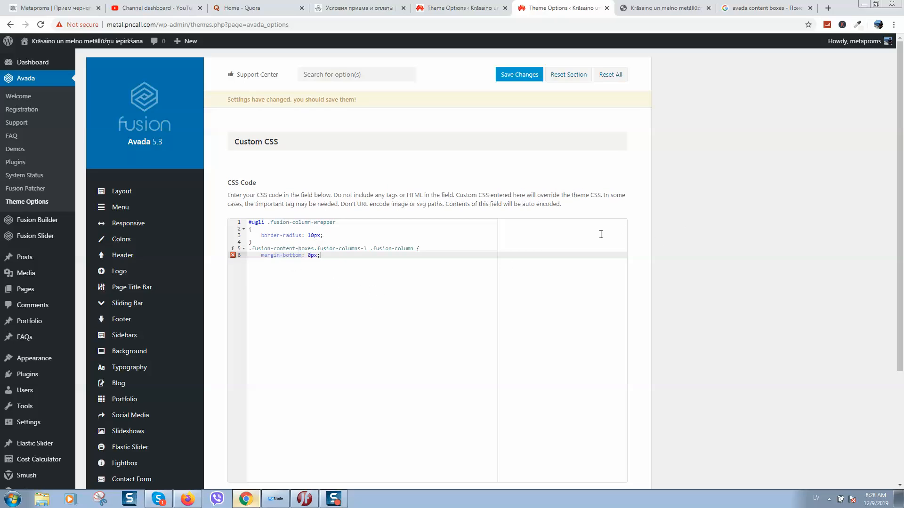
mouse_move(460, 187)
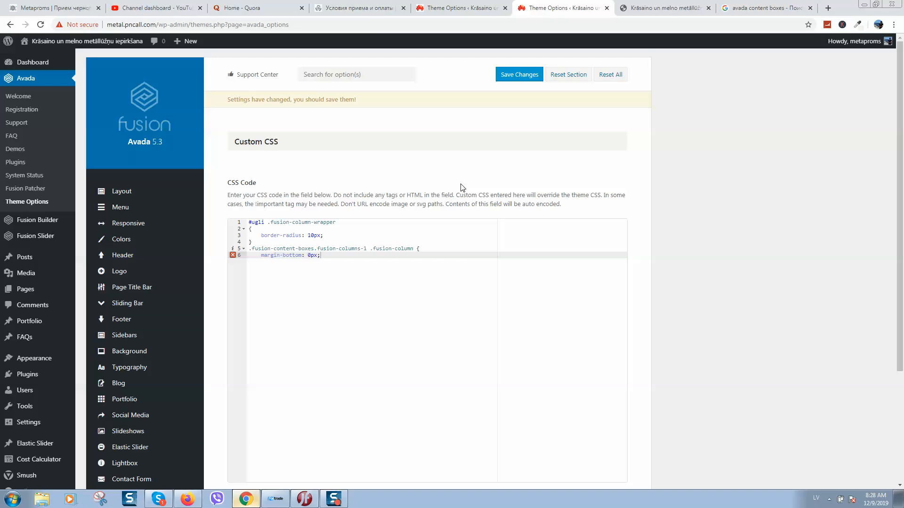
mouse_move(362, 267)
text(})
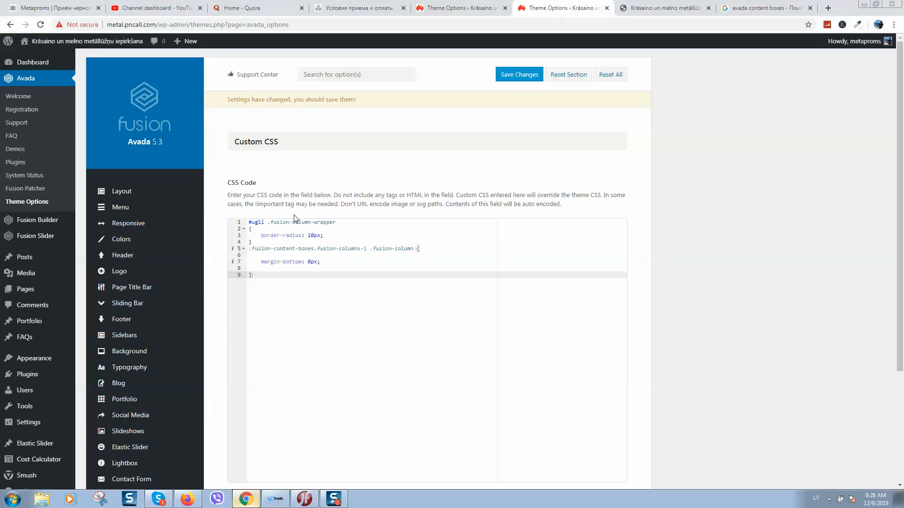
mouse_move(402, 143)
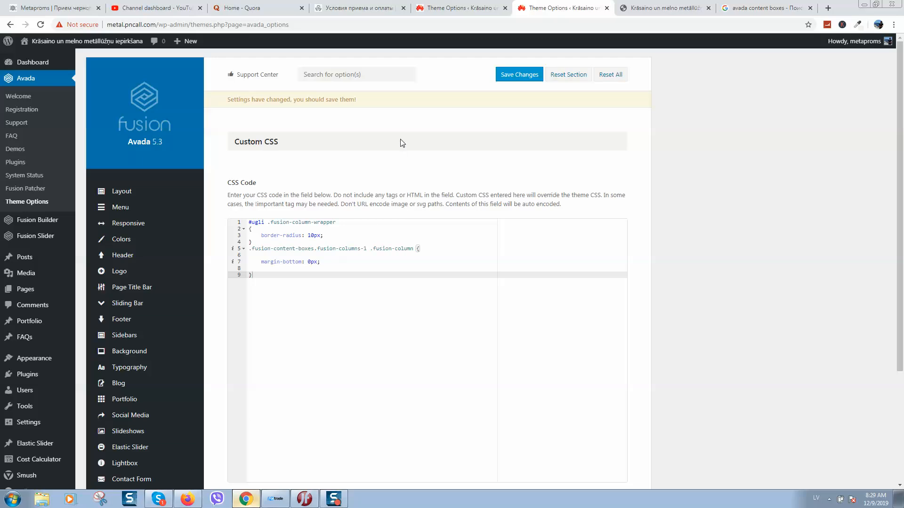
click(517, 74)
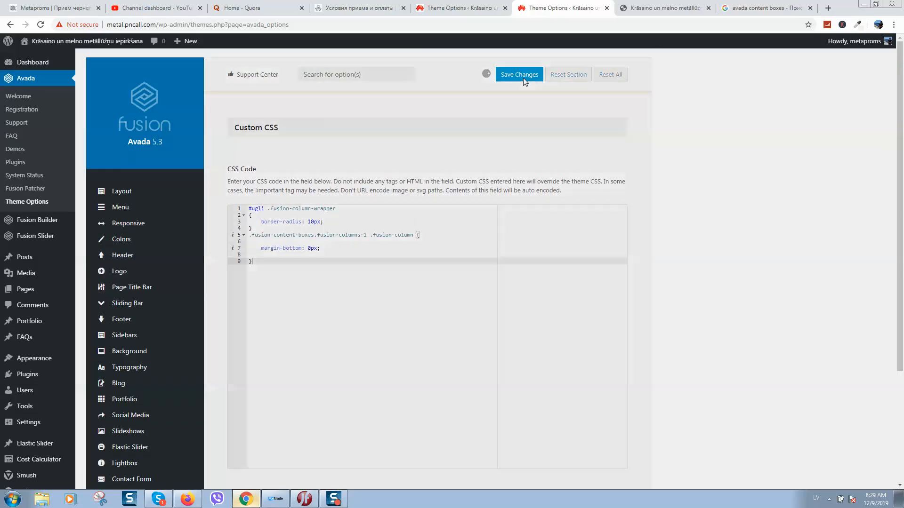
click(518, 74)
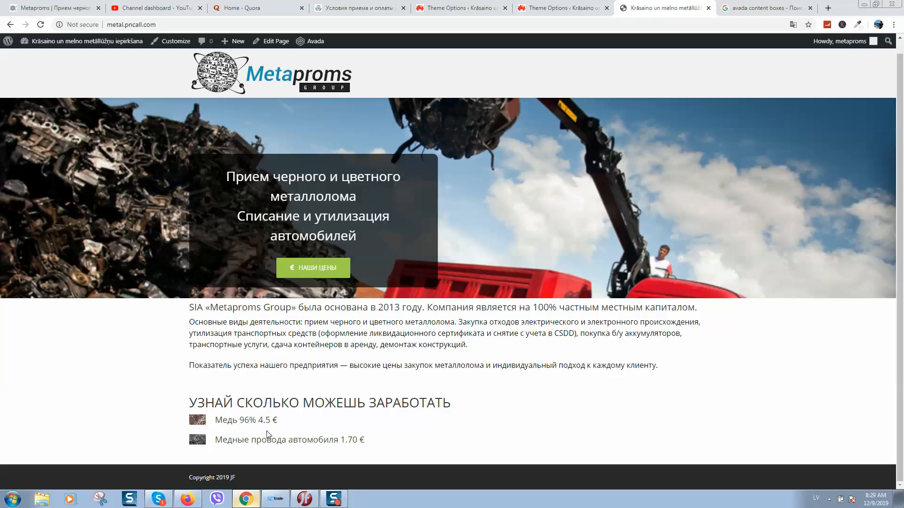
mouse_move(282, 437)
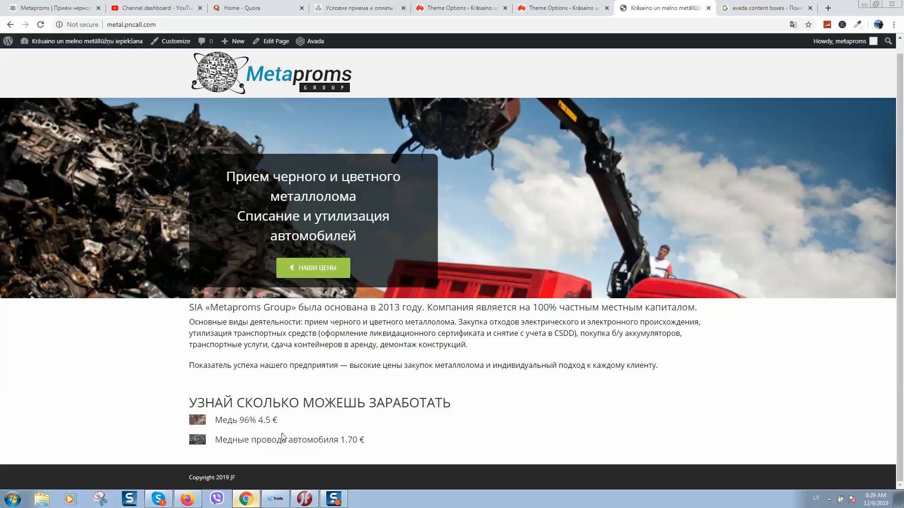
mouse_move(290, 434)
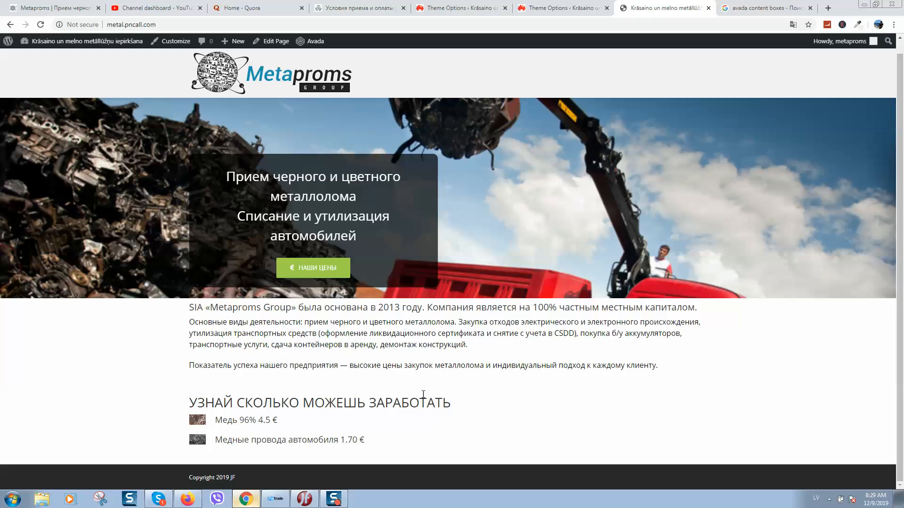
mouse_move(442, 363)
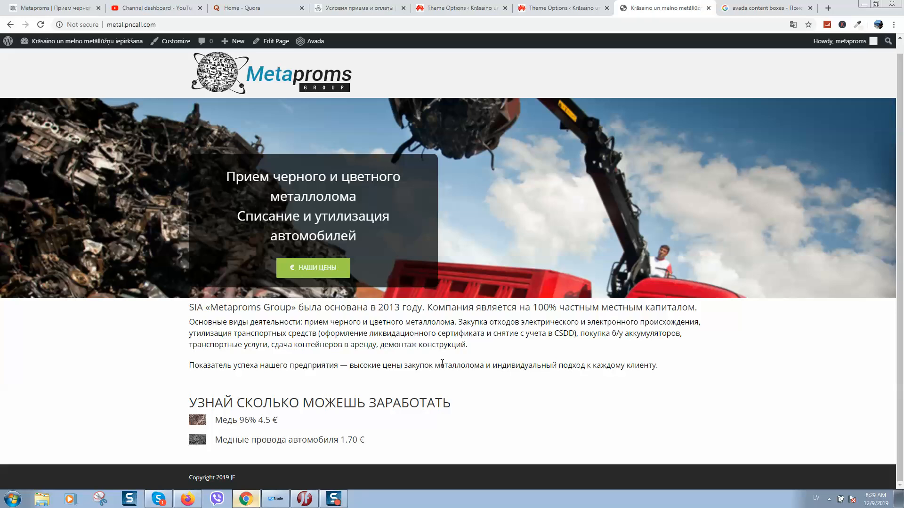
mouse_move(420, 416)
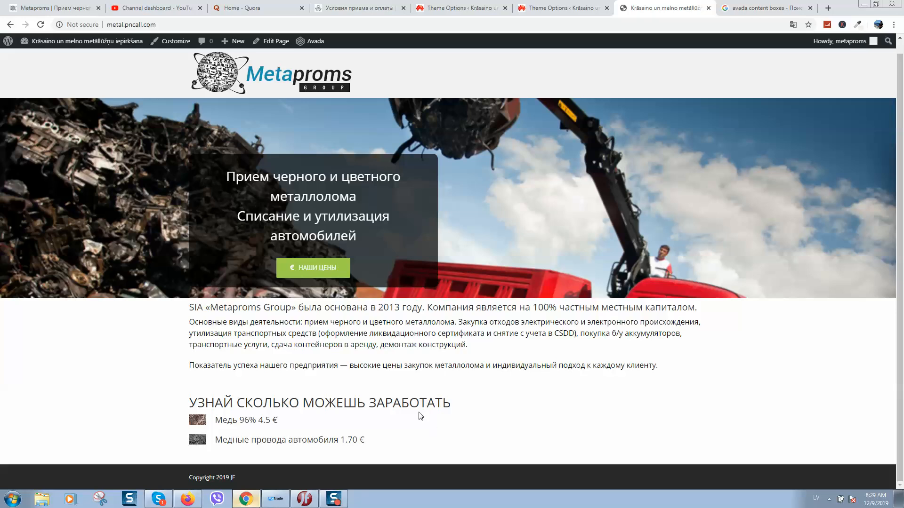
mouse_move(387, 426)
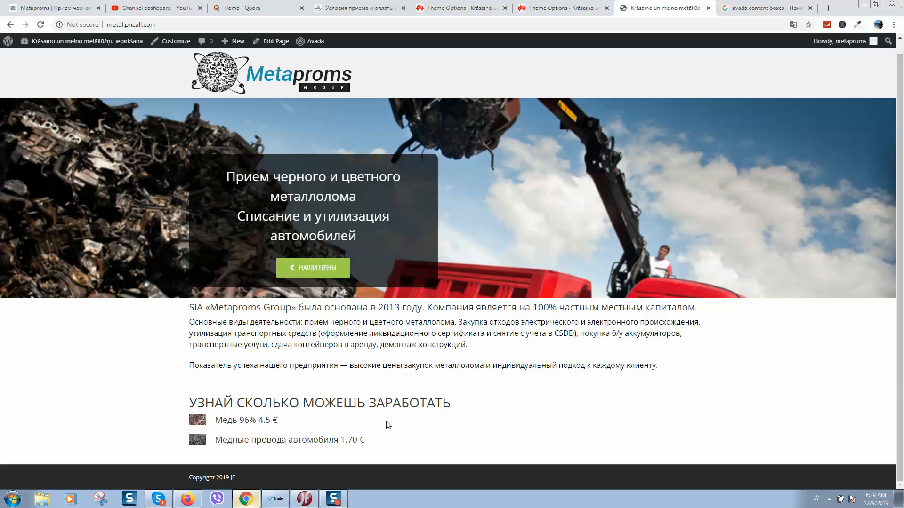
mouse_move(342, 494)
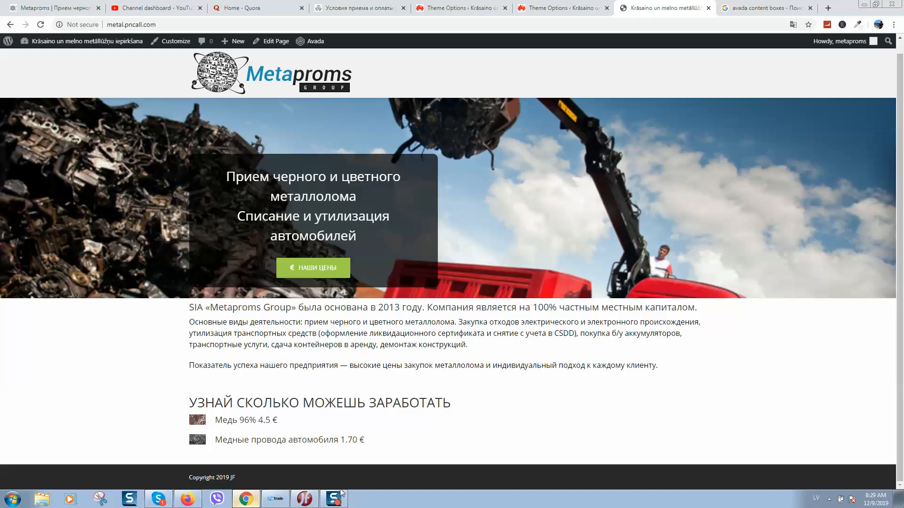